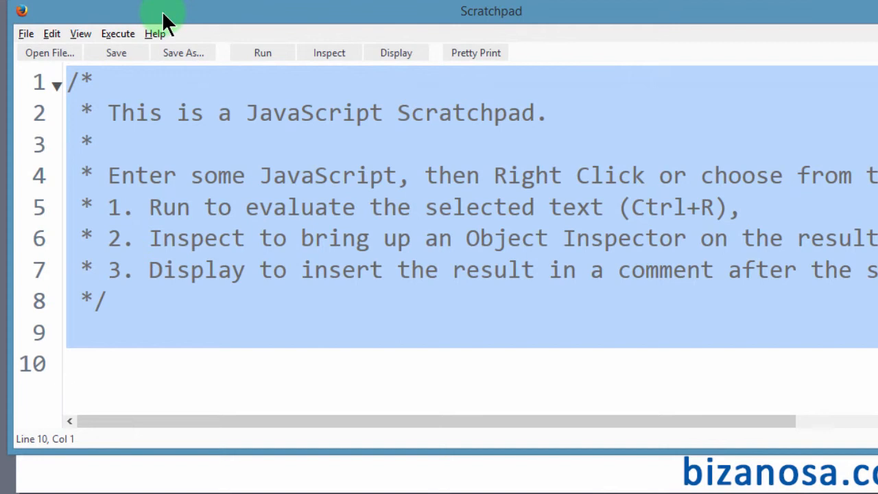
# Replace the starter comment with var people = ["John","Angie","Dorian"]; and select John.
pyautogui.write('var people = ["John","Angie","Dorian"];')
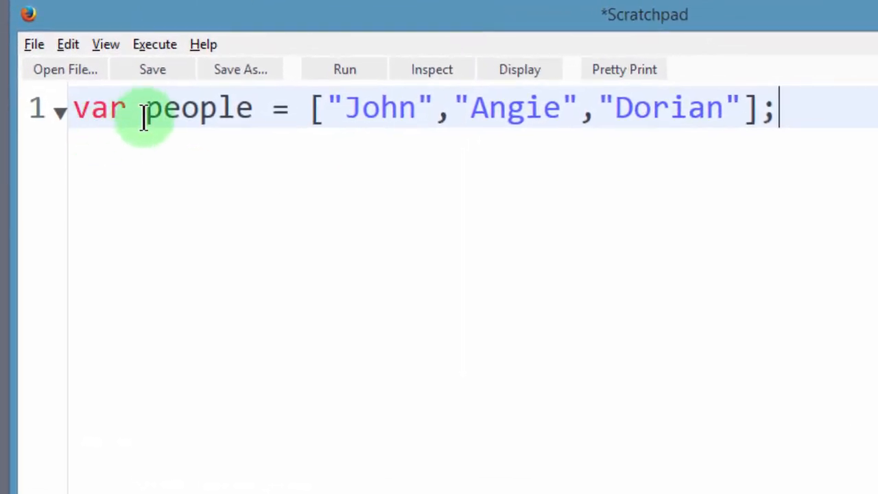
pyautogui.doubleClick(199, 108)
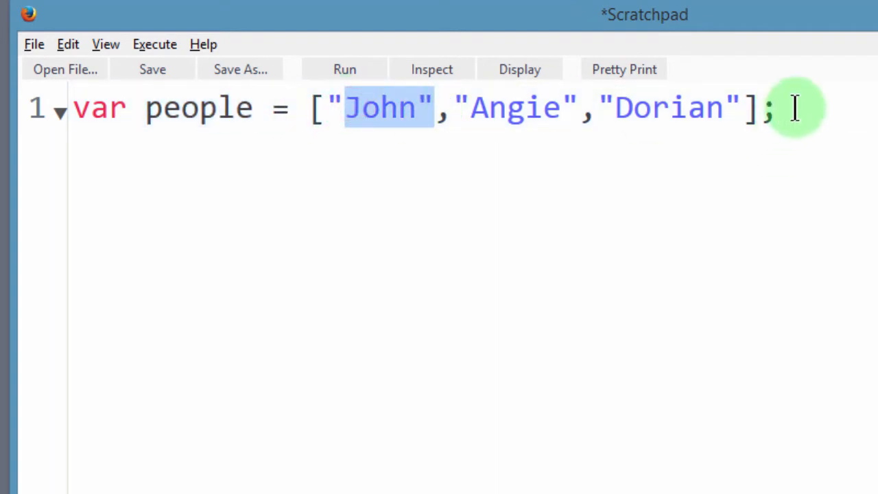
# Enter people.length on a new line and display its result, 3, as a comment.
pyautogui.write('p')
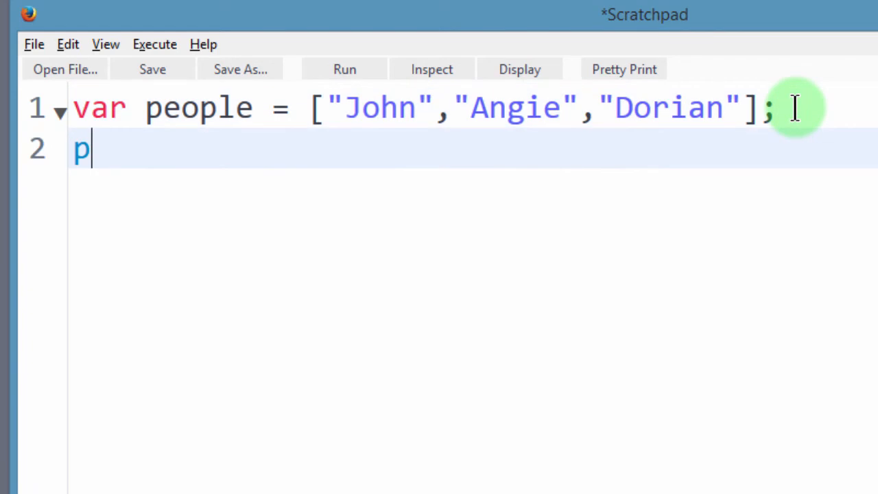
pyautogui.write('eople')
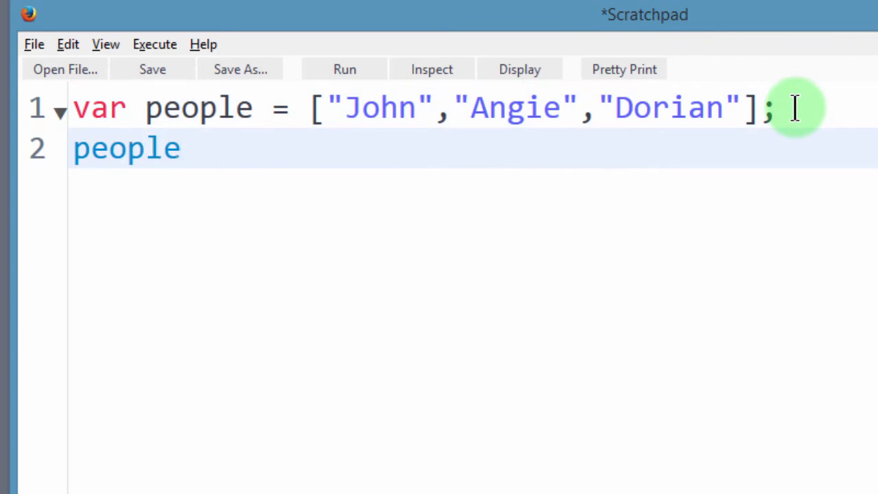
pyautogui.write('.len')
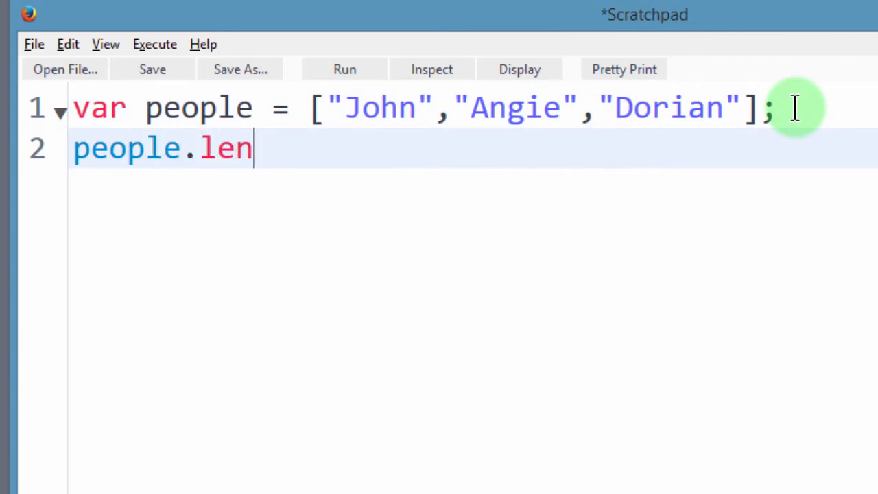
pyautogui.write('ght')
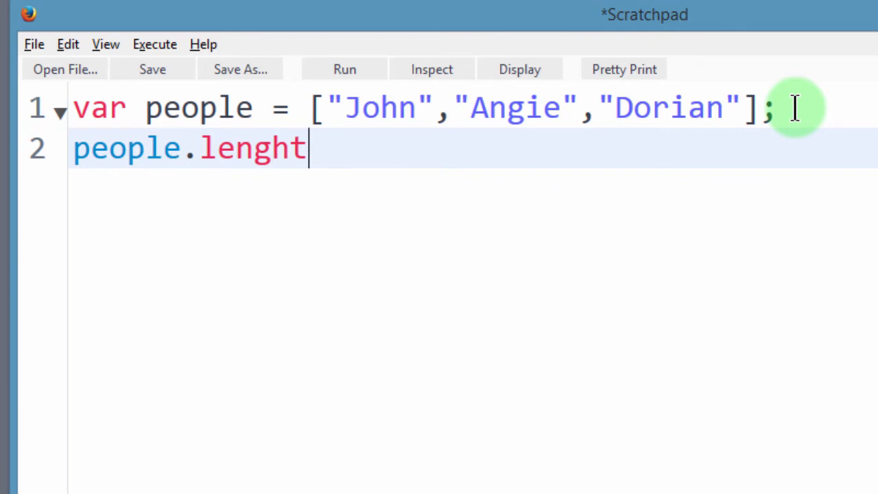
pyautogui.write('length')
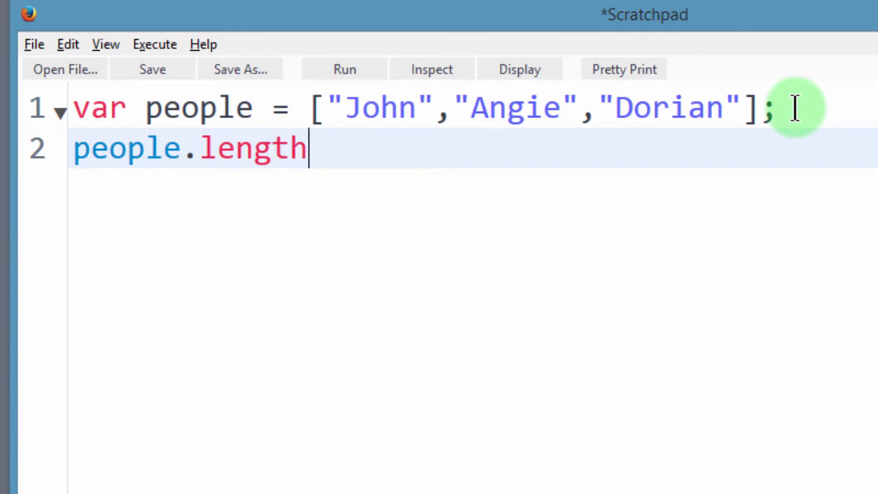
pyautogui.moveTo(519, 68)
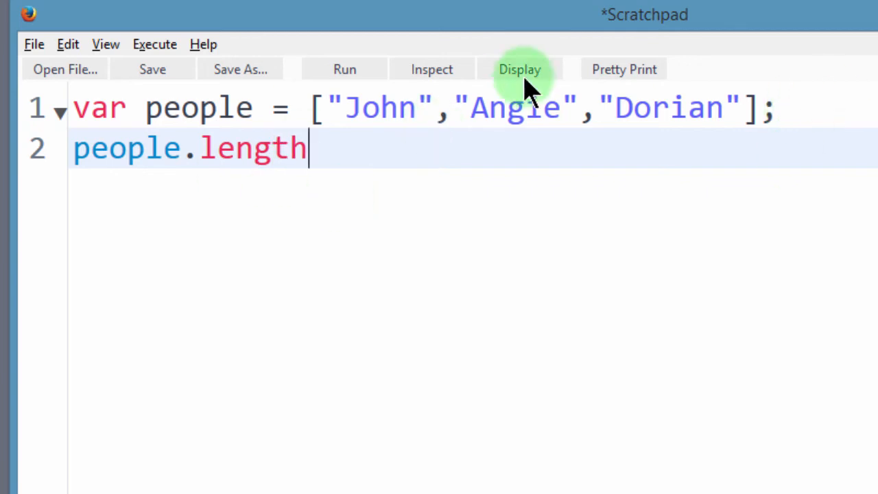
pyautogui.click(520, 69)
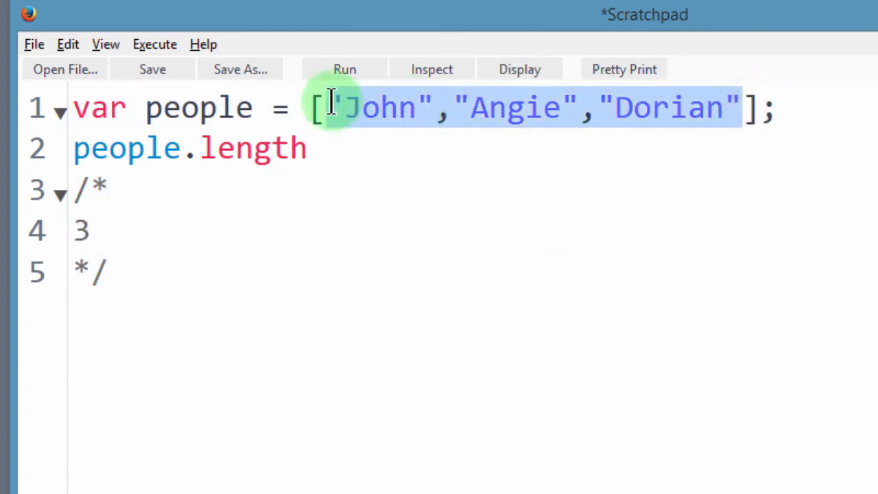
# Clear the array contents and result comments, then add a comma and more names after Dorian.
pyautogui.press('Delete')
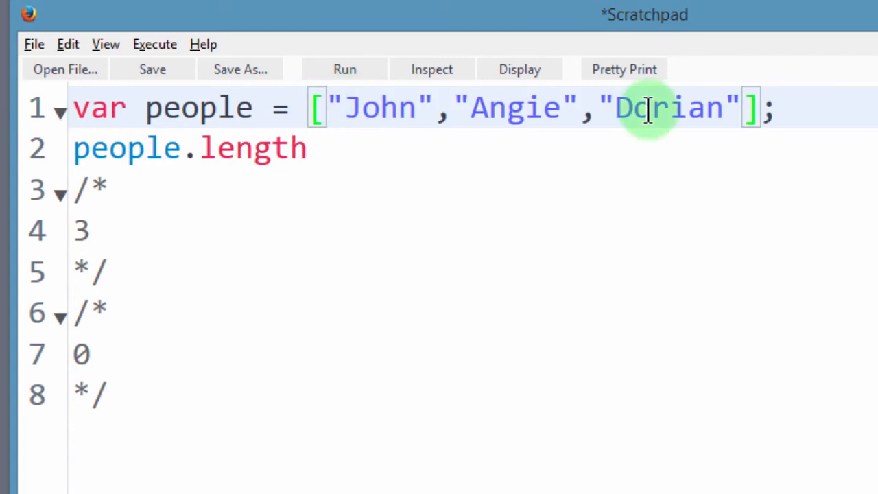
pyautogui.write(',"John","Ang')
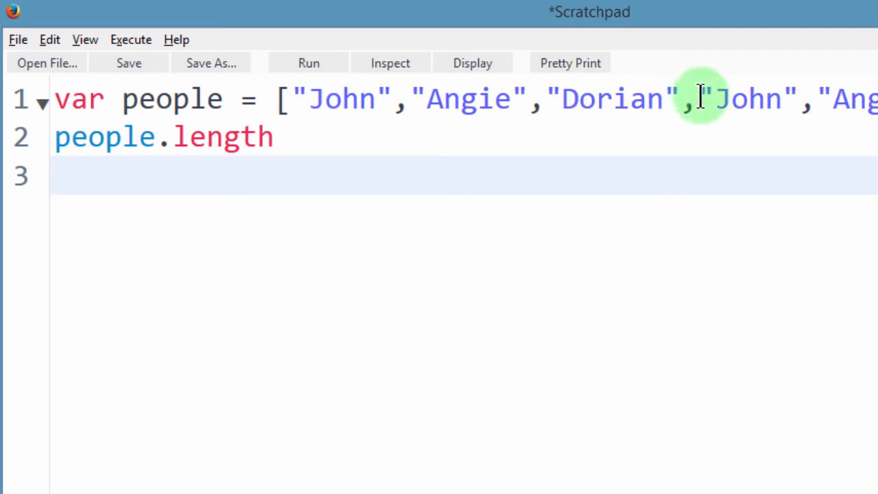
# Select and delete the extra names after Dorian, keeping the trailing comma.
pyautogui.moveTo(700, 98); pyautogui.dragTo(877, 99)
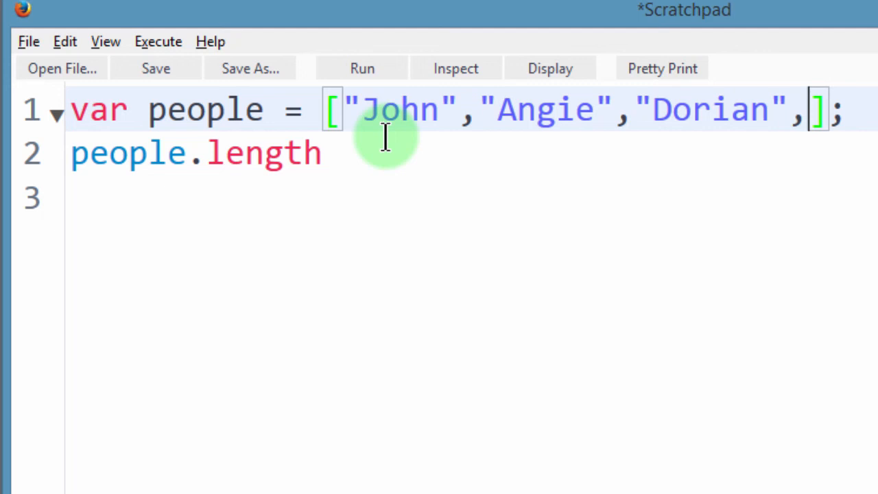
pyautogui.moveTo(731, 191)
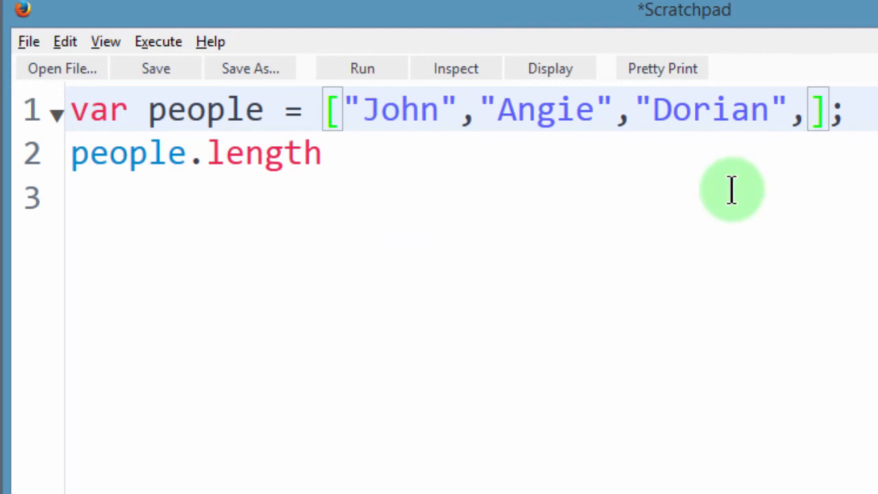